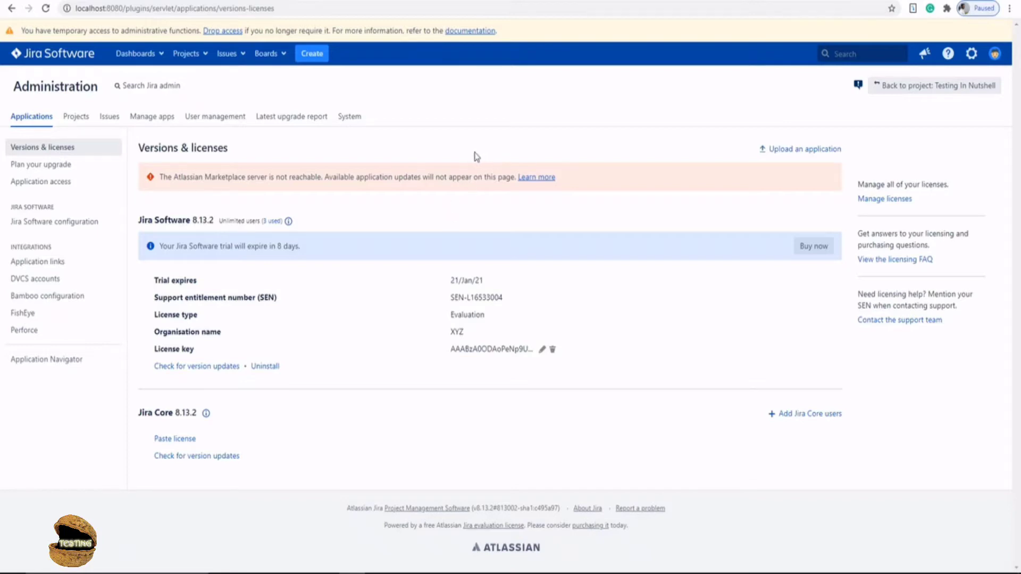
Step: Open the User management administration area to list the three users
{"action": "left_click", "coordinate": [215, 116]}
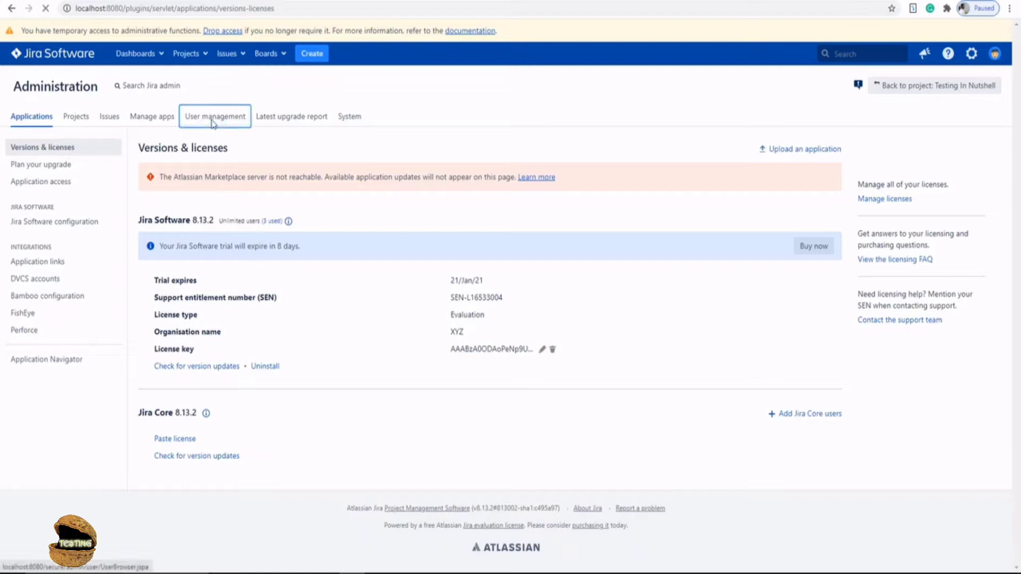
{"action": "left_click", "coordinate": [215, 116]}
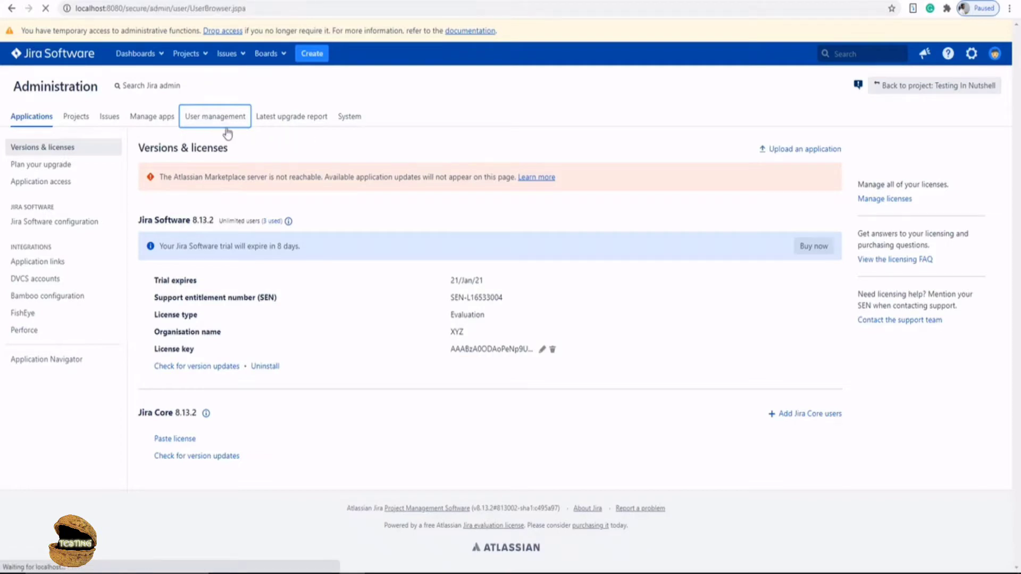
{"action": "left_click", "coordinate": [215, 116]}
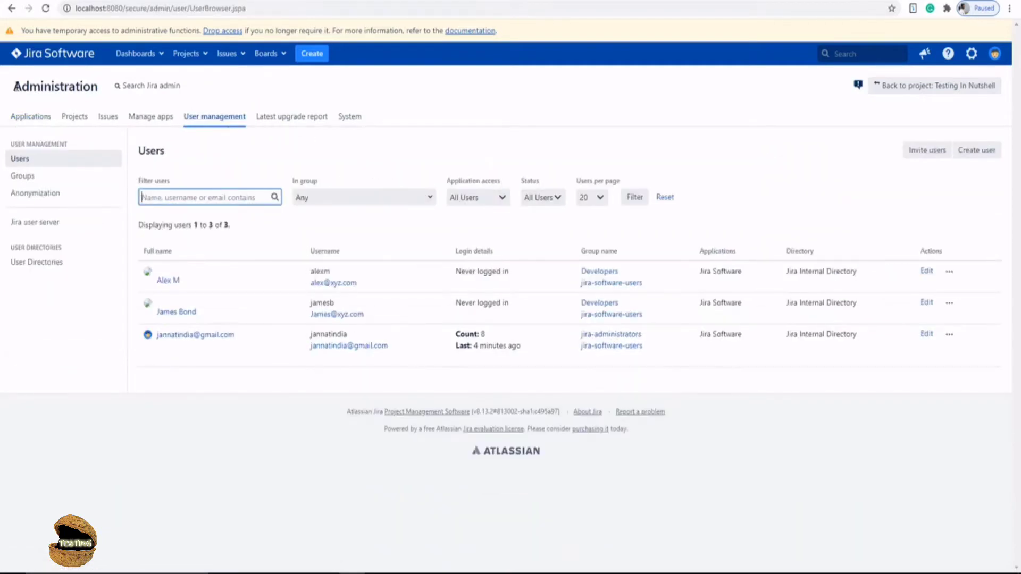
{"action": "mouse_move", "coordinate": [973, 54]}
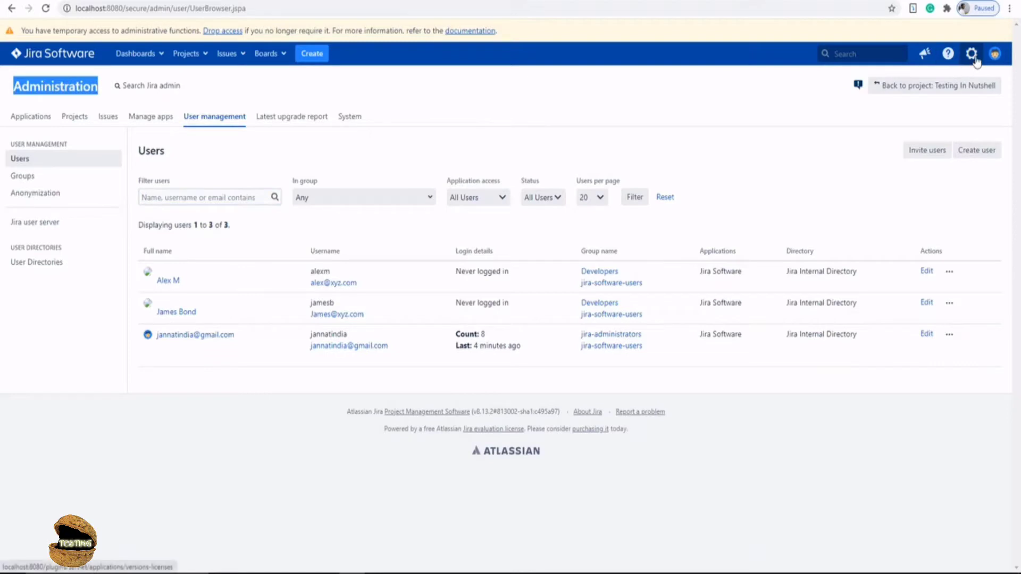
{"action": "left_click", "coordinate": [972, 53]}
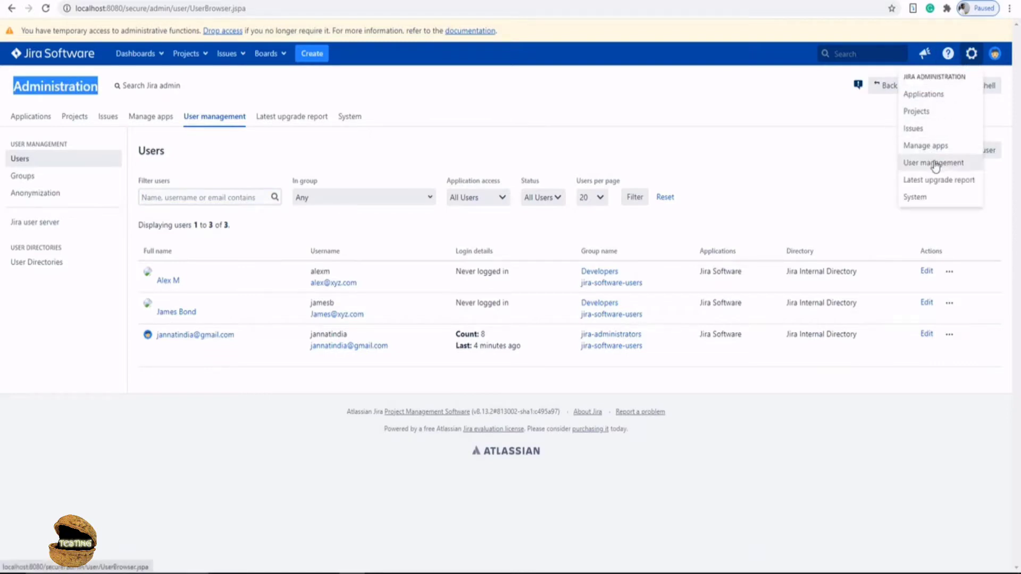
{"action": "mouse_move", "coordinate": [800, 163]}
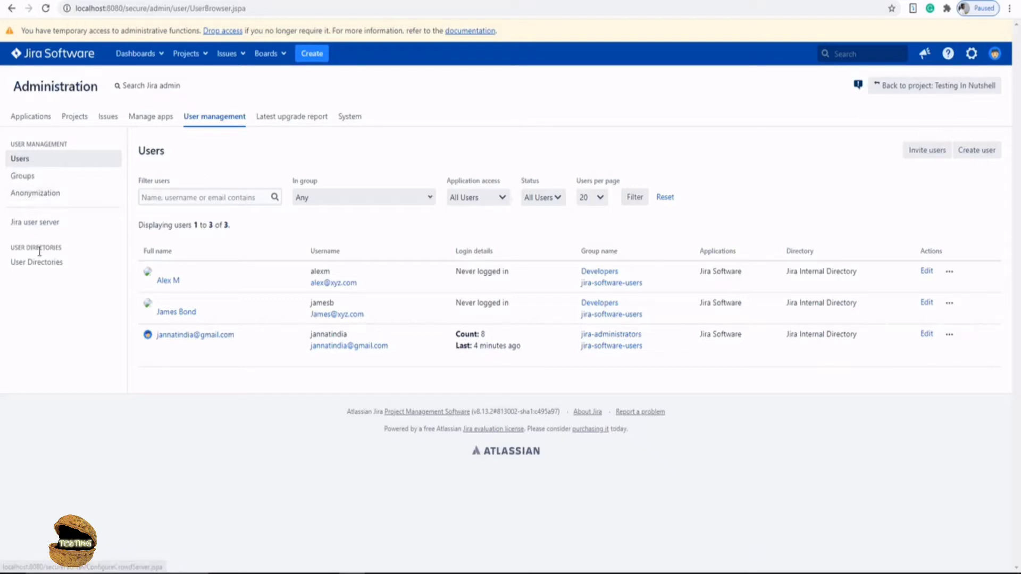
{"action": "mouse_move", "coordinate": [36, 262]}
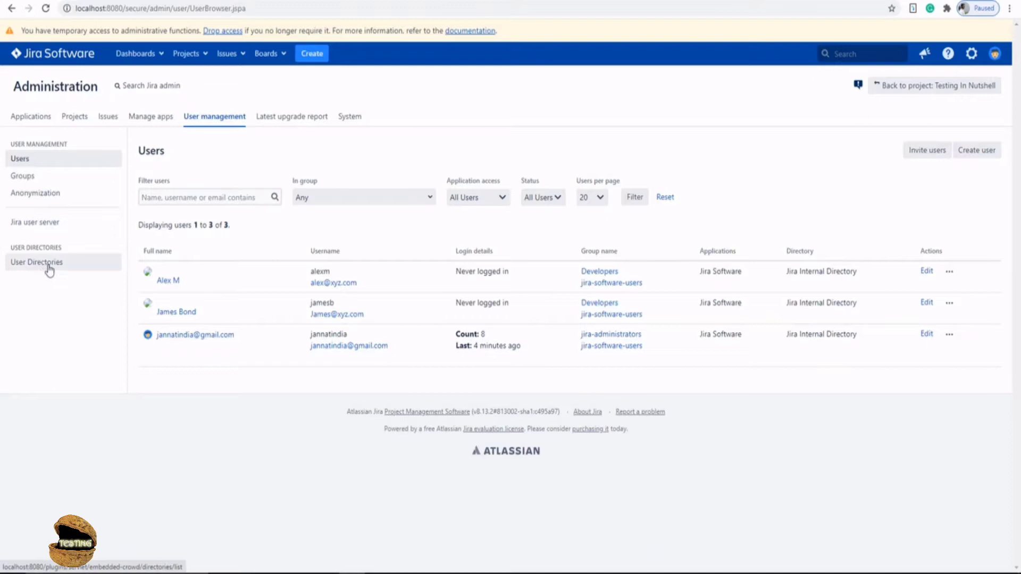
Step: Open User Directories from the User management sidebar
{"action": "left_click", "coordinate": [36, 262]}
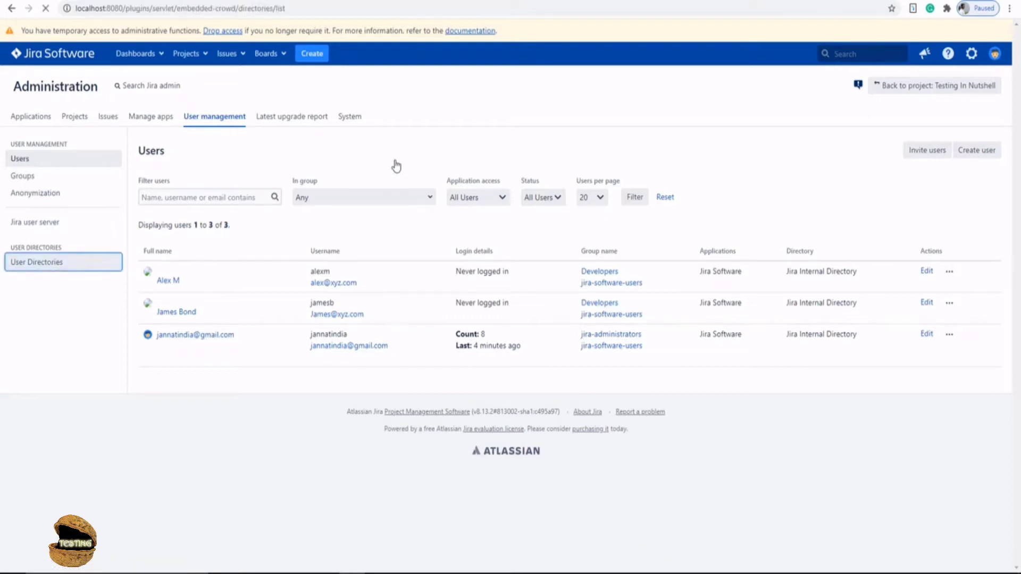
{"action": "left_click", "coordinate": [37, 262]}
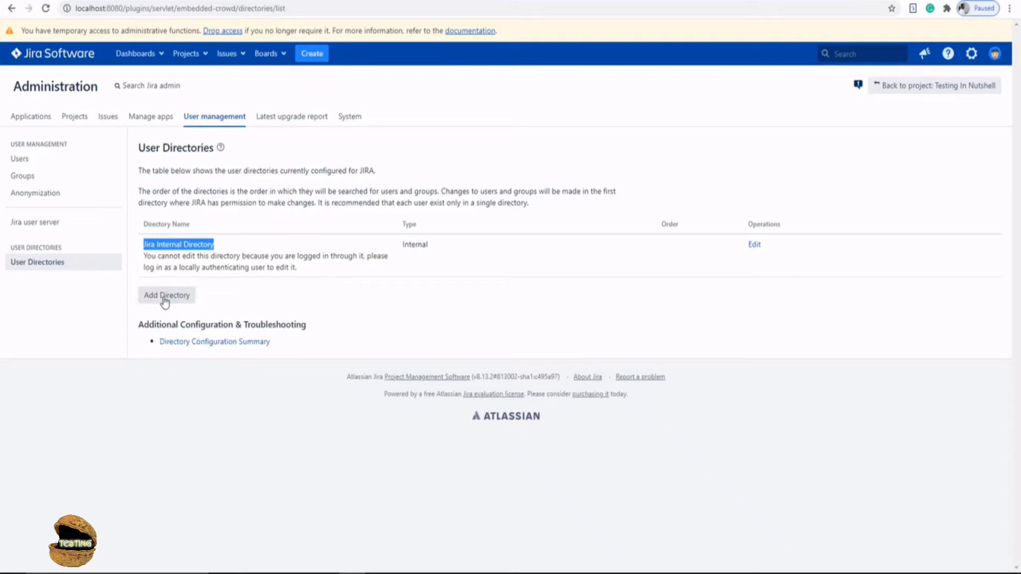
{"action": "mouse_move", "coordinate": [332, 306]}
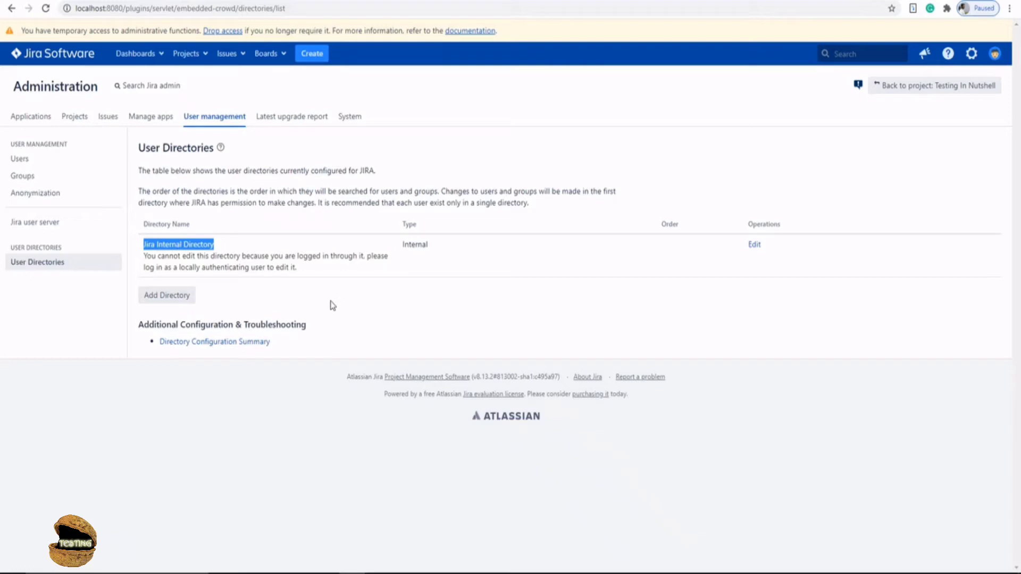
{"action": "mouse_move", "coordinate": [368, 307]}
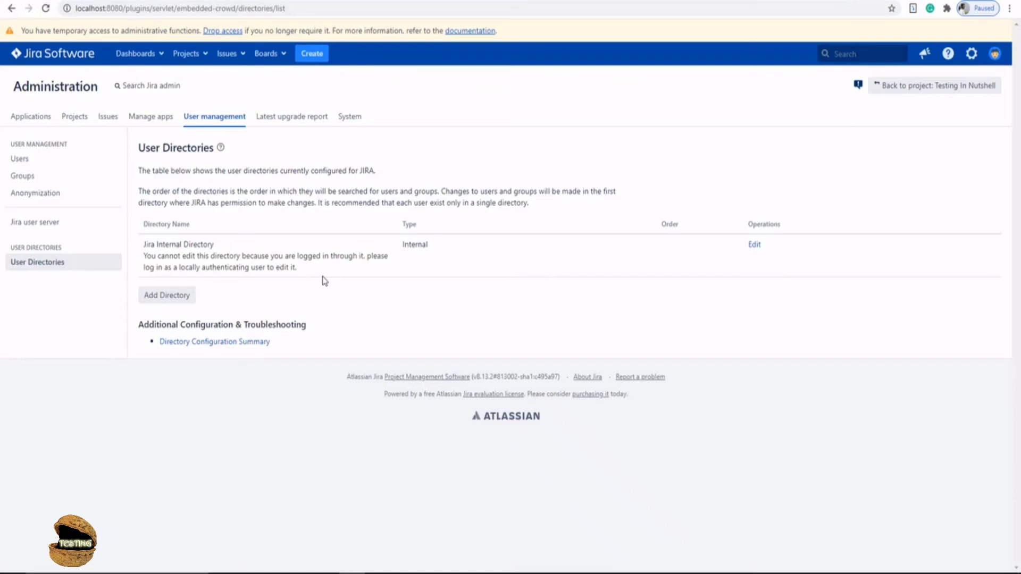
{"action": "mouse_move", "coordinate": [176, 301]}
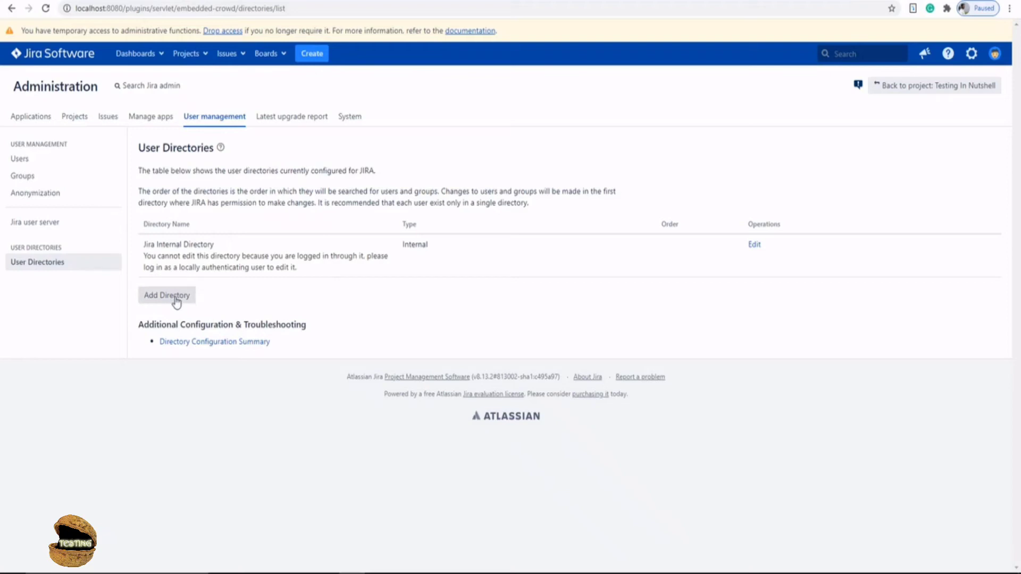
Step: Start a new directory and show types: Active Directory, LDAP, Internal with LDAP, Crowd, Jira
{"action": "left_click", "coordinate": [167, 295]}
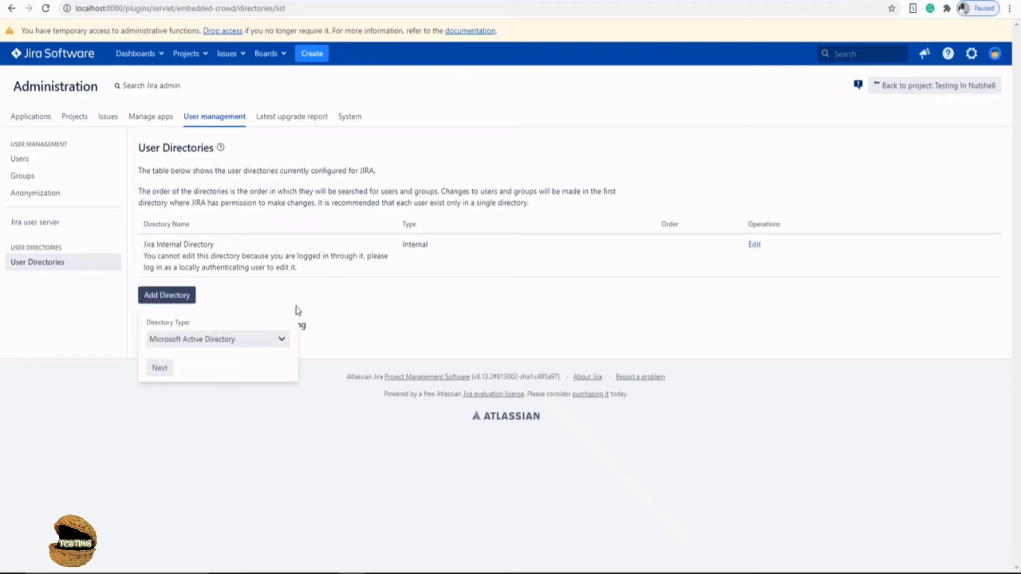
{"action": "left_click", "coordinate": [217, 339]}
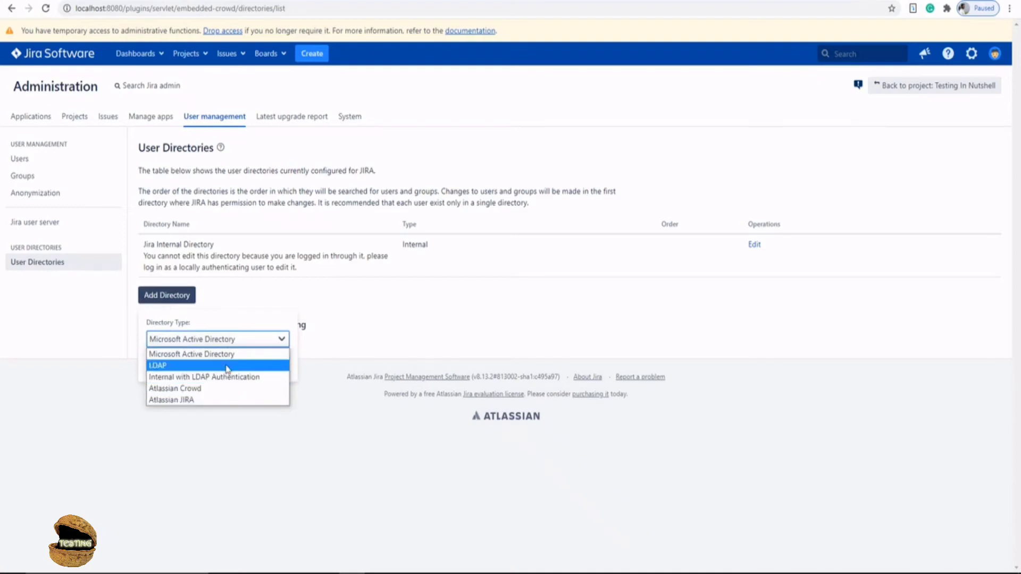
{"action": "mouse_move", "coordinate": [217, 376]}
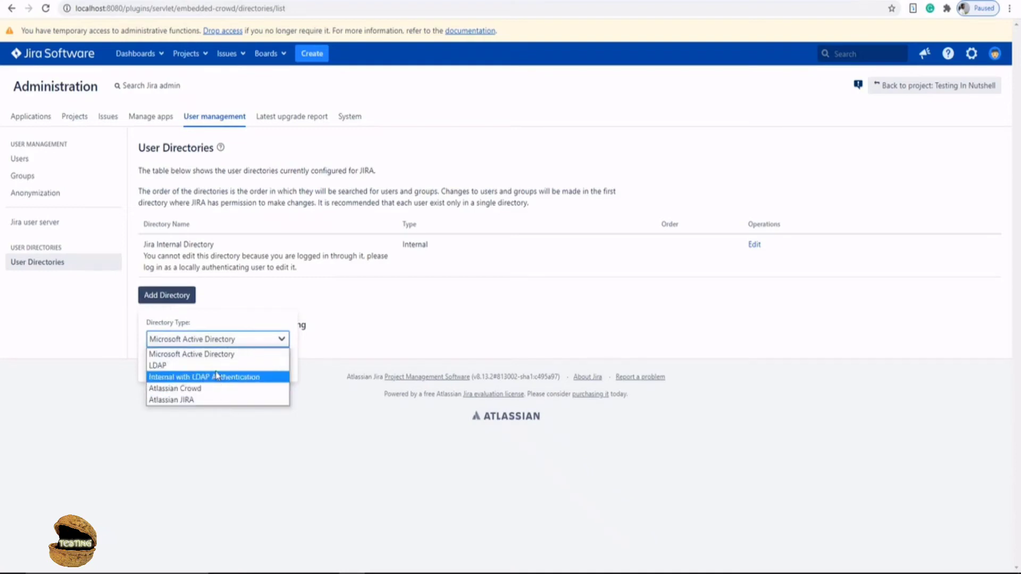
{"action": "mouse_move", "coordinate": [221, 357]}
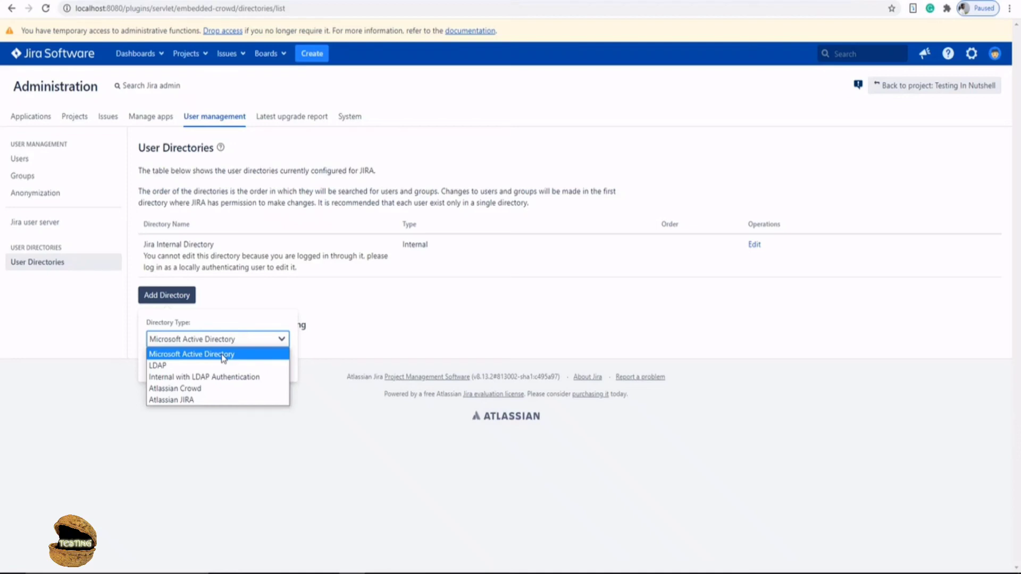
{"action": "mouse_move", "coordinate": [265, 396]}
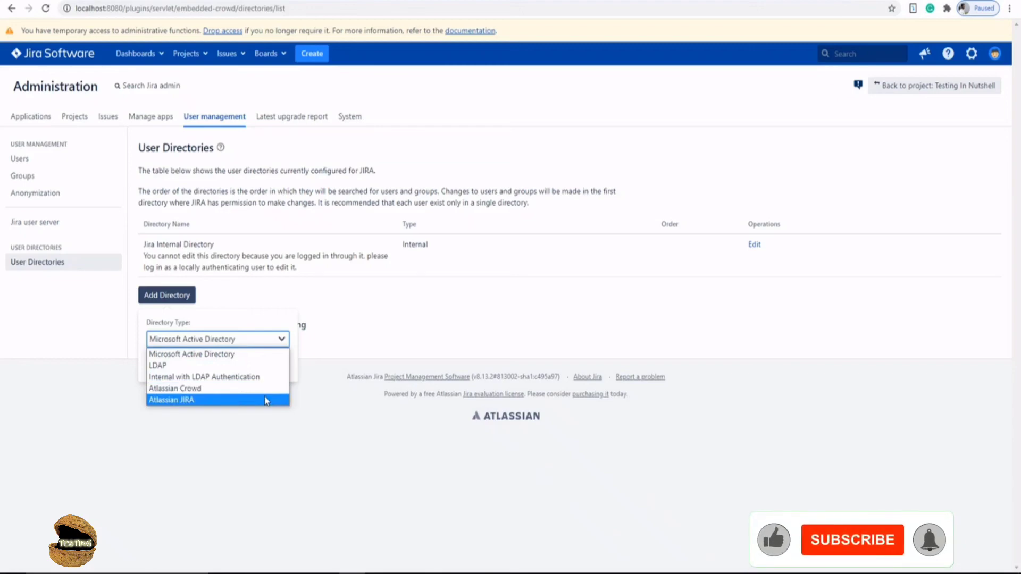
{"action": "left_click", "coordinate": [851, 539]}
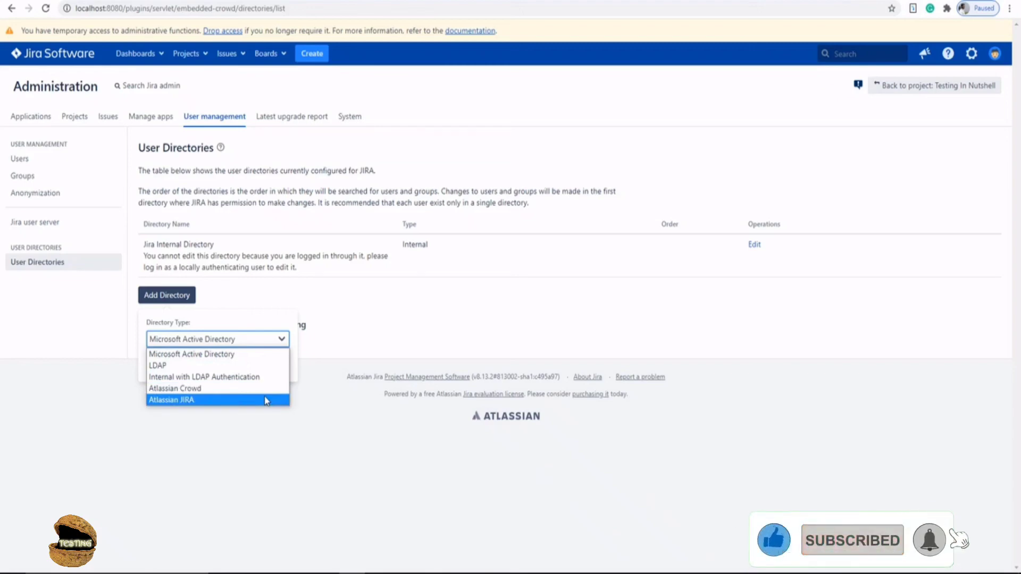